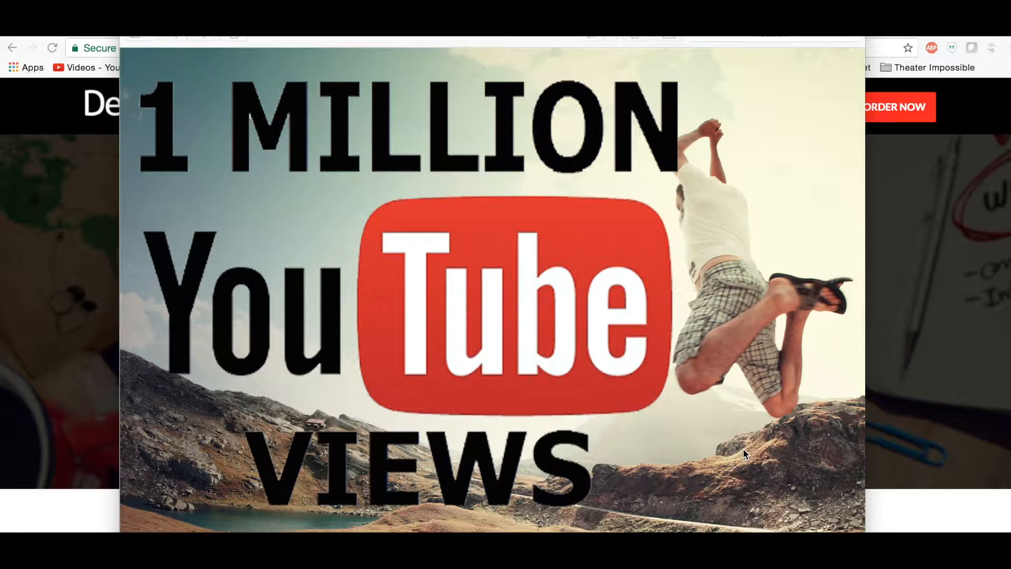
mouse_move(607, 316)
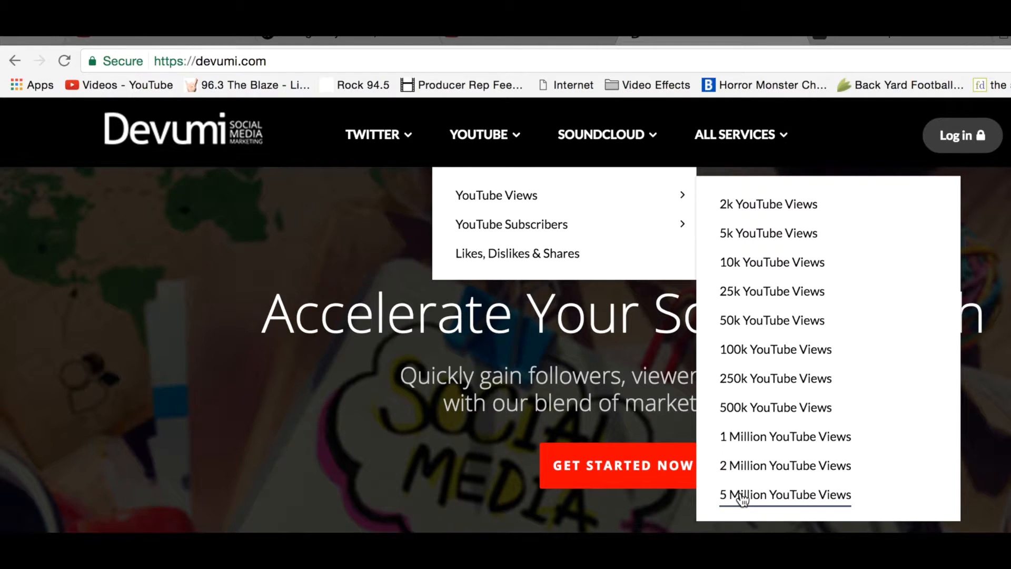
Step: Load the 5 Million YouTube Views order page totaling $12,497.00
left_click(784, 495)
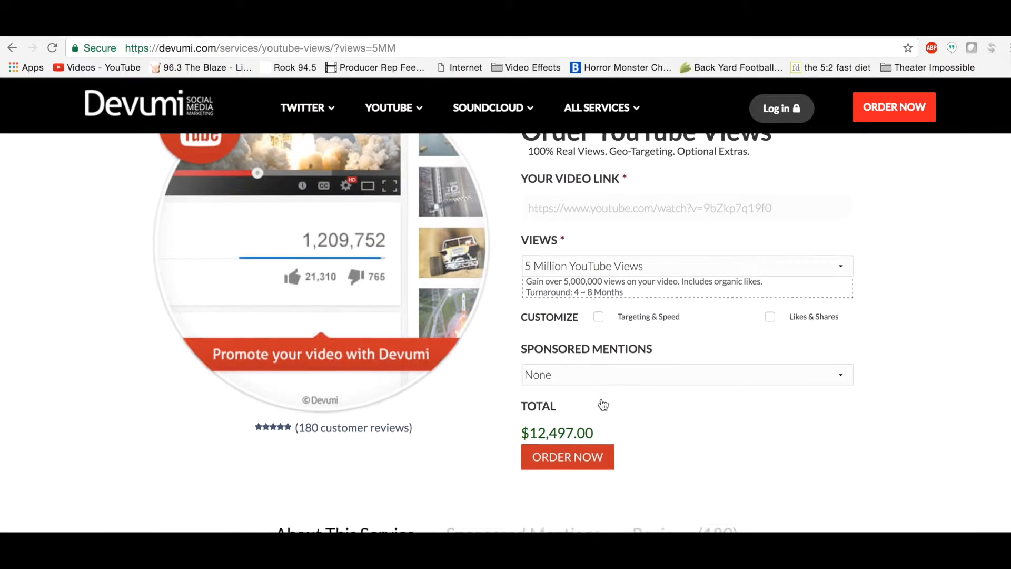
scroll("down", 3)
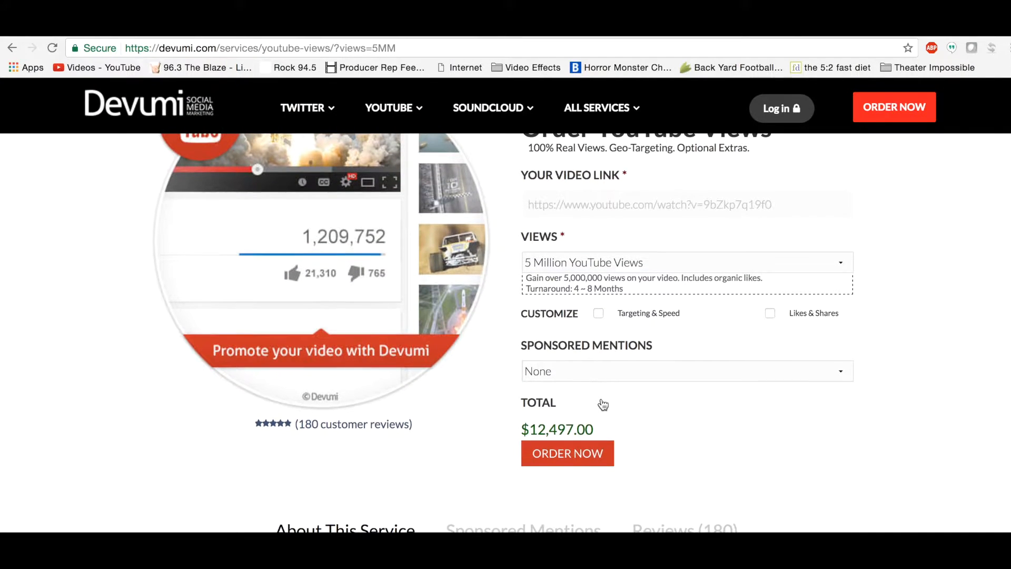
mouse_move(871, 303)
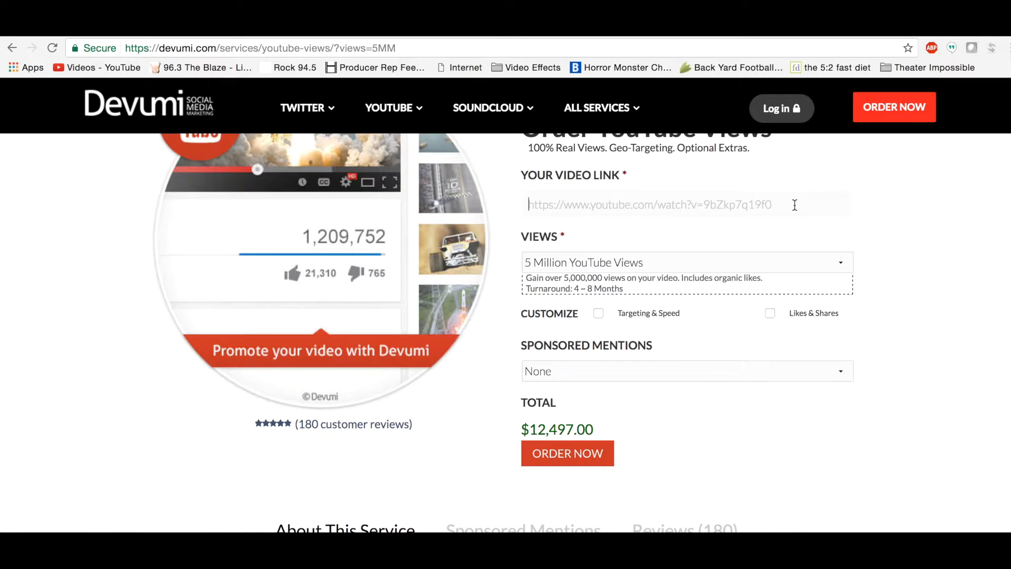
type("https://youtu.be/2GlNDKGONd4")
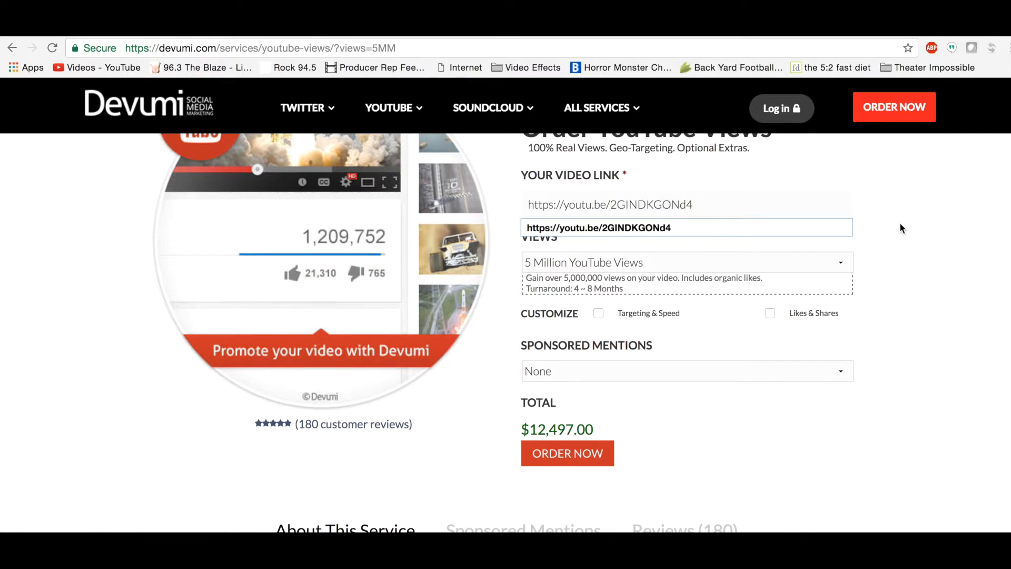
mouse_move(575, 453)
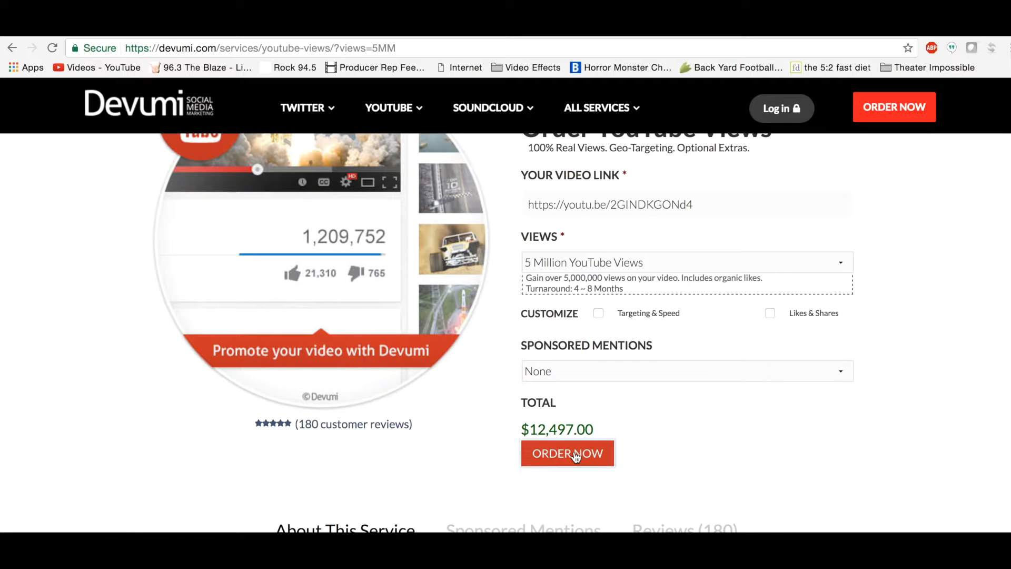
left_click(567, 453)
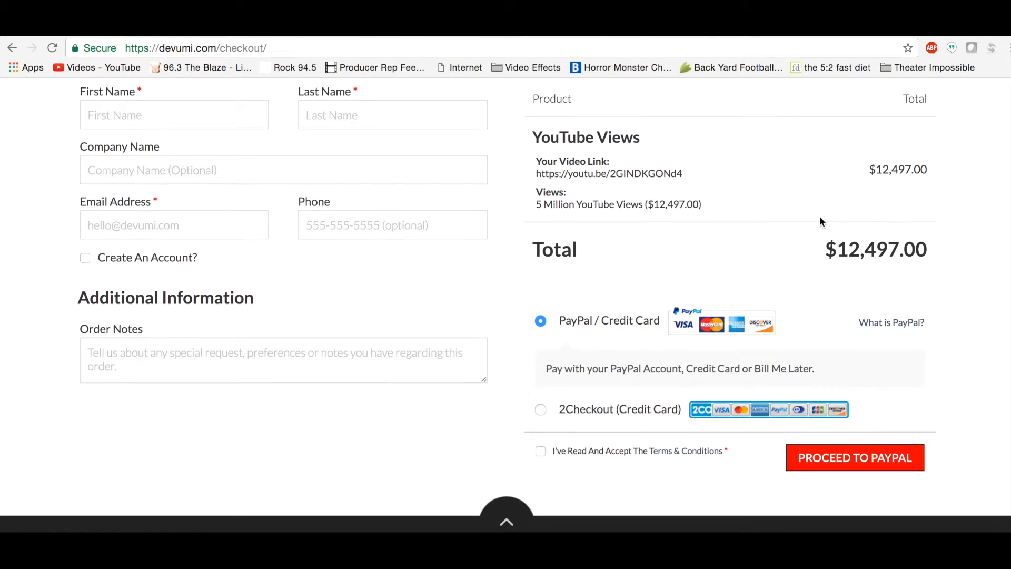
mouse_move(732, 376)
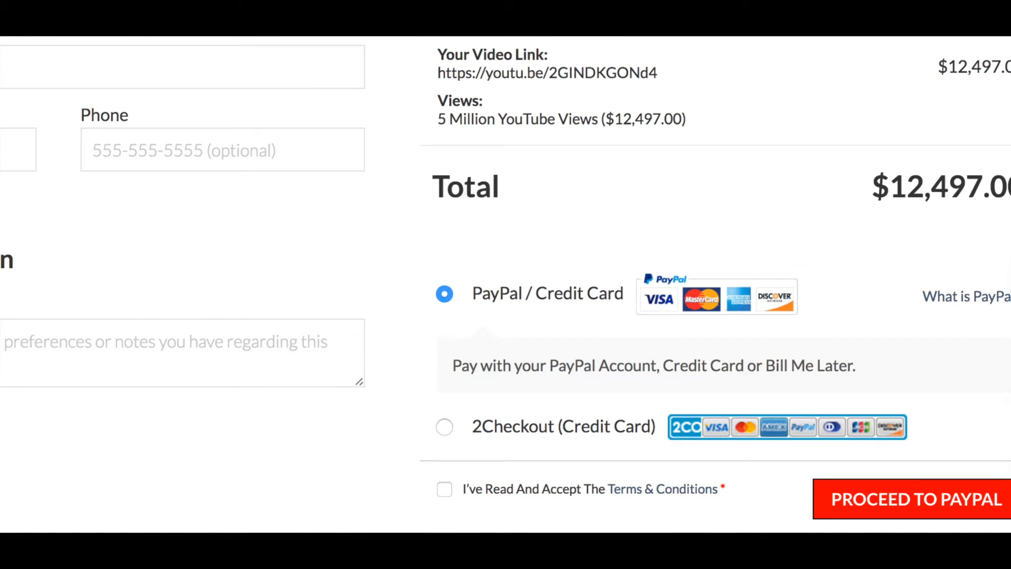
mouse_move(887, 498)
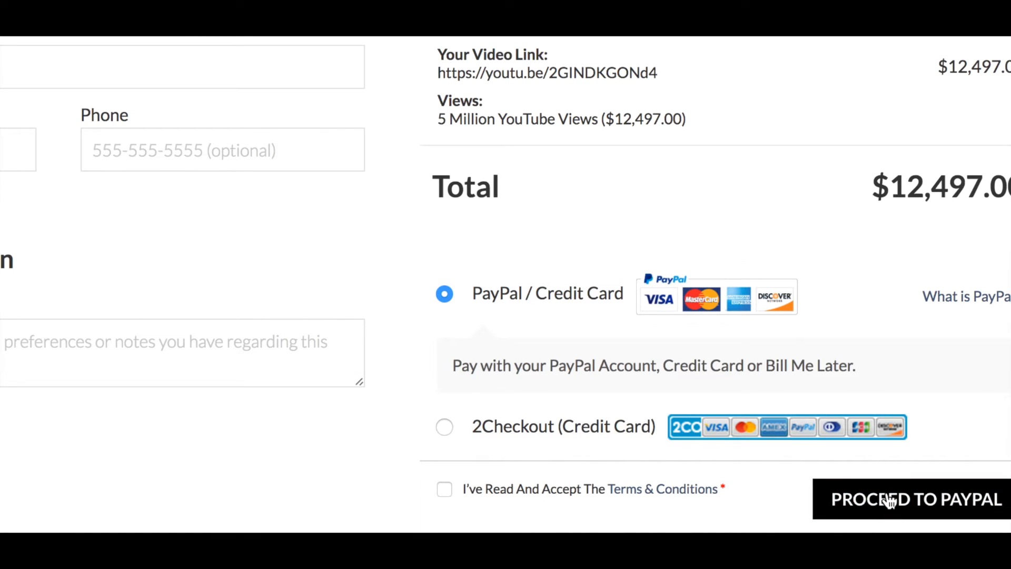
Step: Review the Order Summary after the PayPal attempt flags missing name fields
scroll("up", 3)
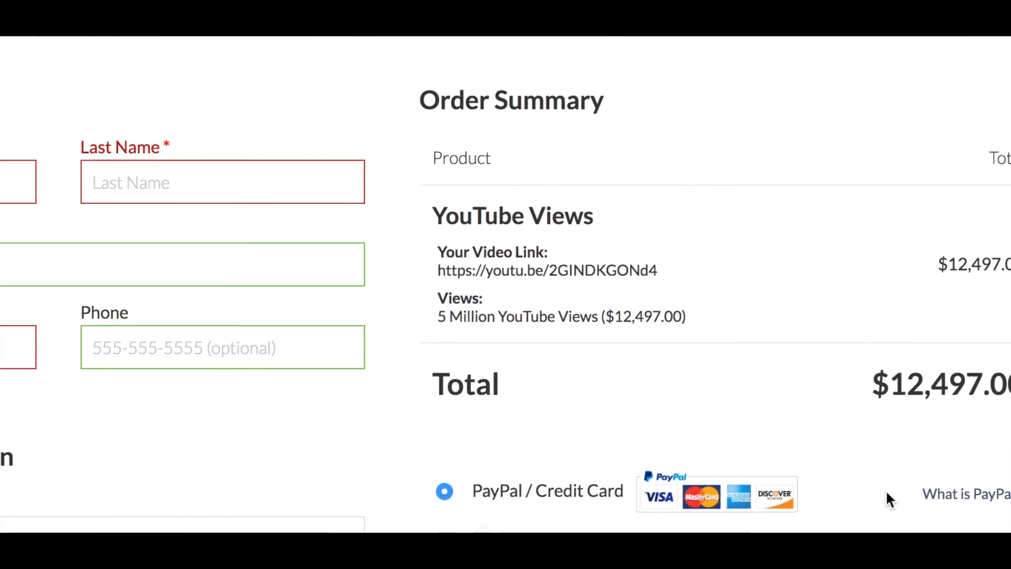